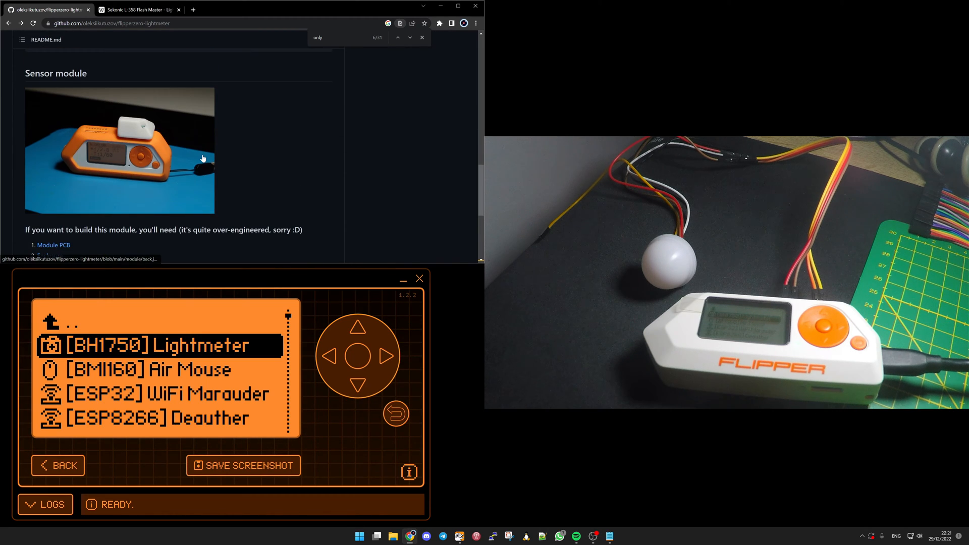
mouse_move(148, 132)
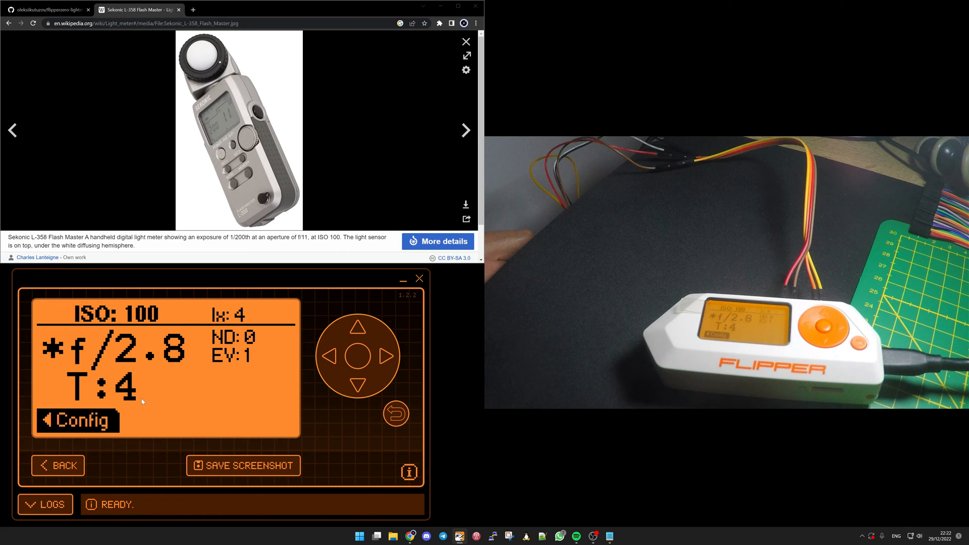
mouse_move(336, 434)
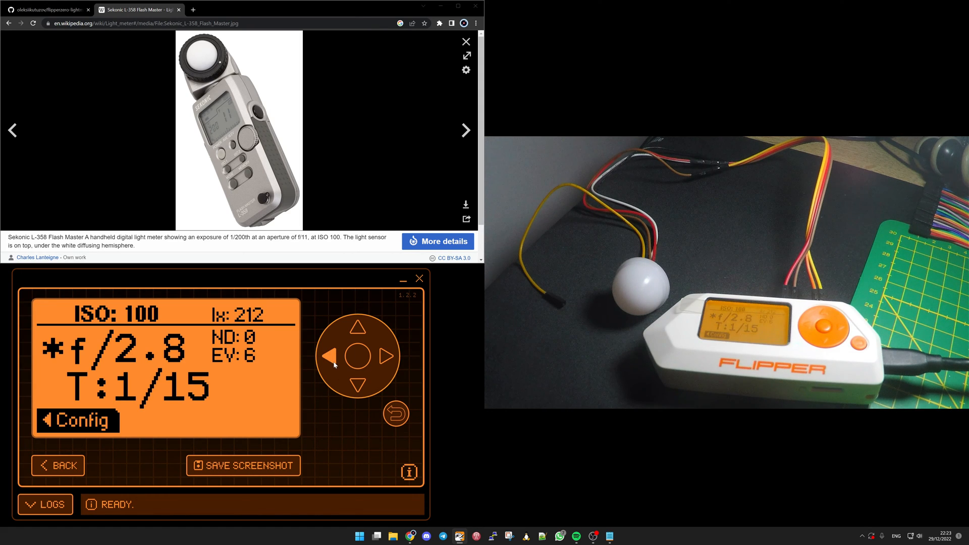
Open the Lightmeter Config, move past ND factor, and switch Lux meter only from Off to On.
left_click(77, 421)
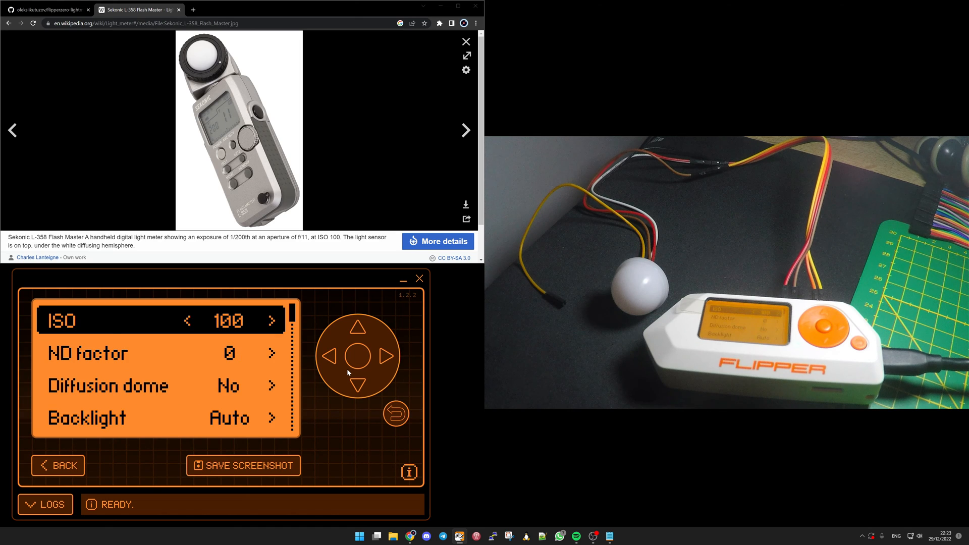
left_click(359, 386)
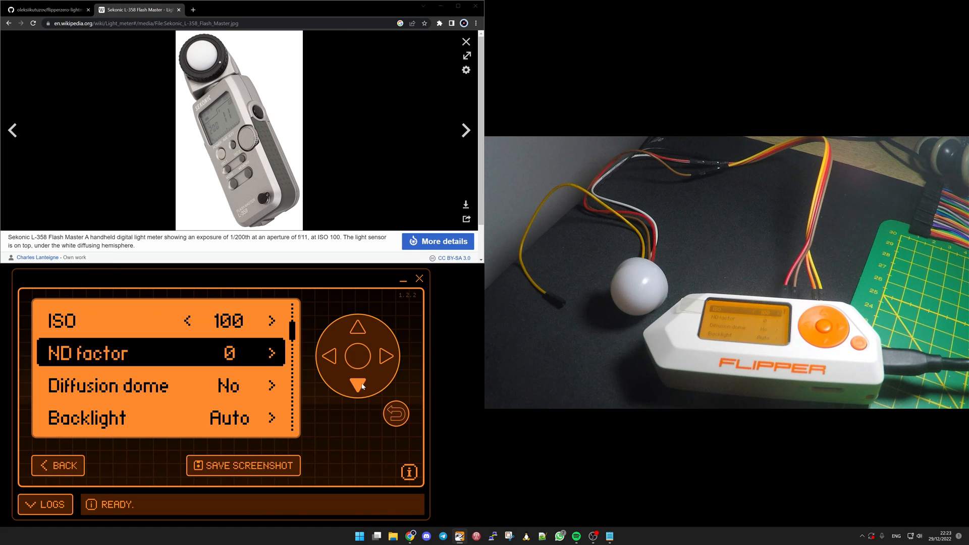
left_click(358, 380)
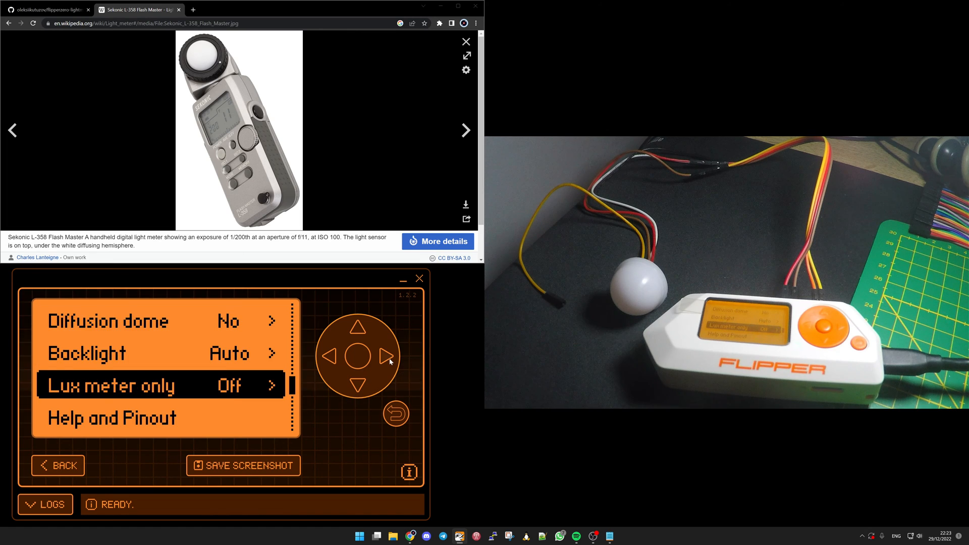
left_click(389, 356)
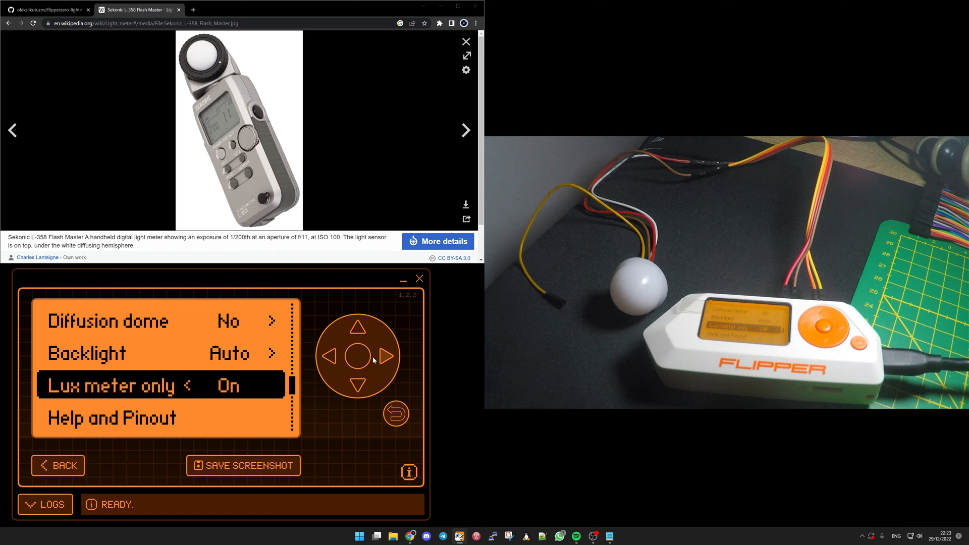